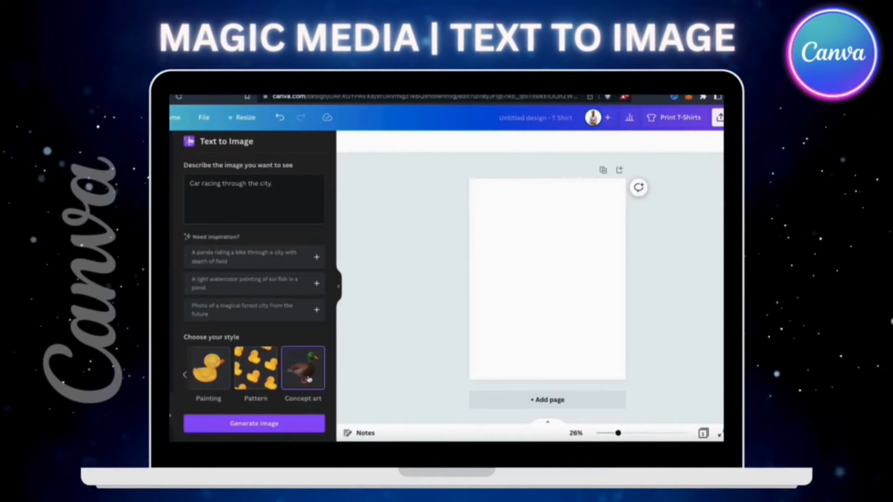
Generate the car-racing-through-the-city images and add one result to the blank page
click(253, 424)
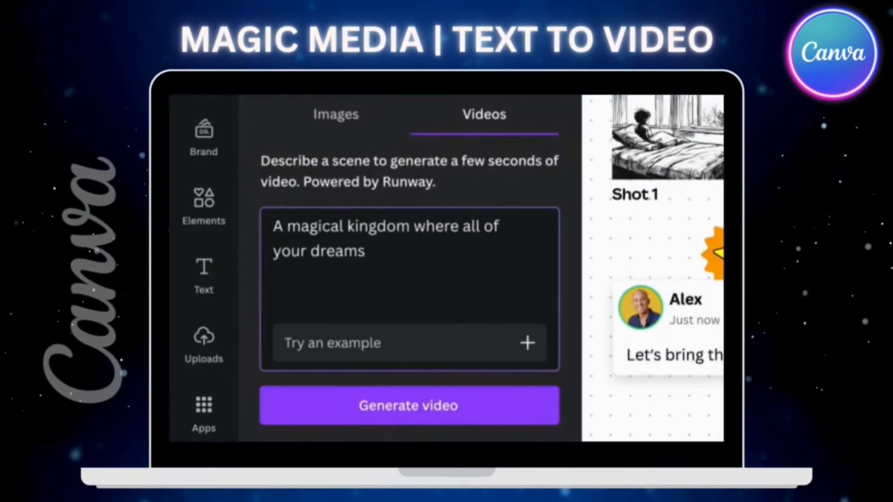
click(409, 405)
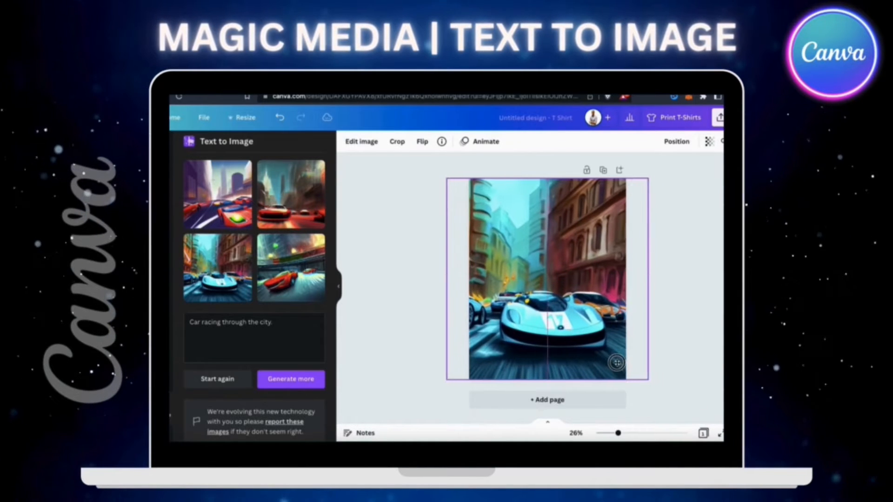
click(290, 379)
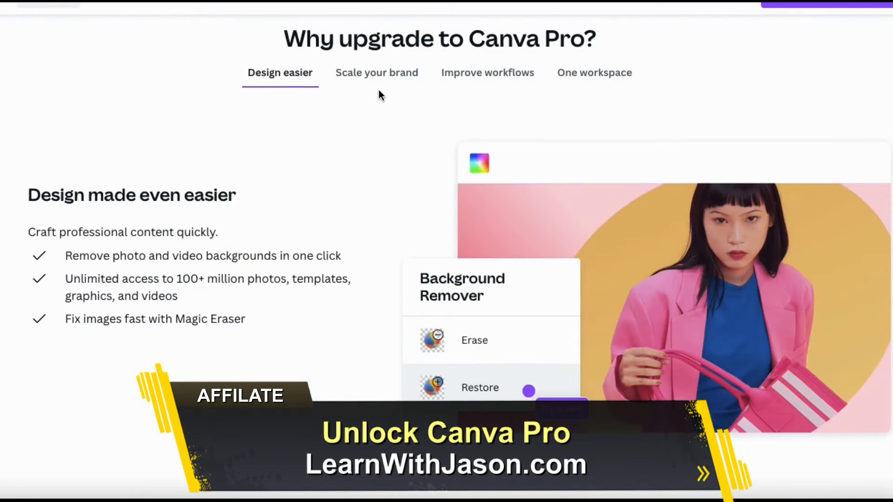
Review the Canva Pro benefits through Scale your brand to the Improve workflows section
click(376, 72)
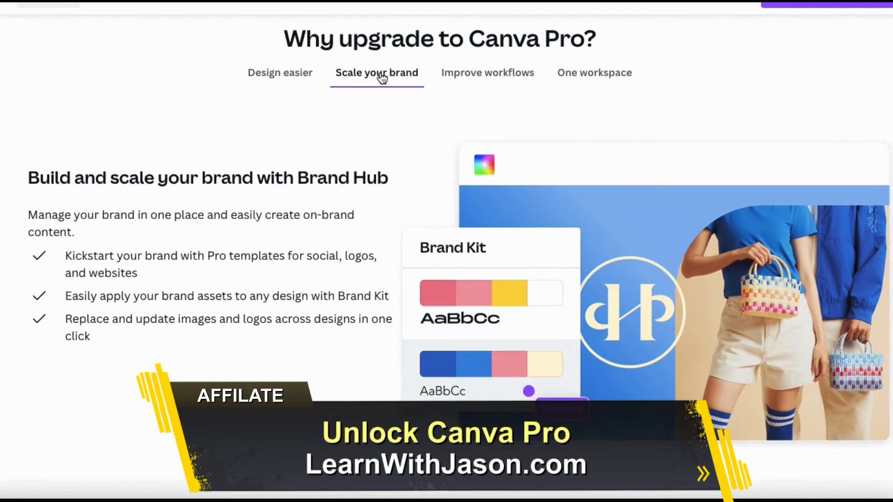
click(487, 73)
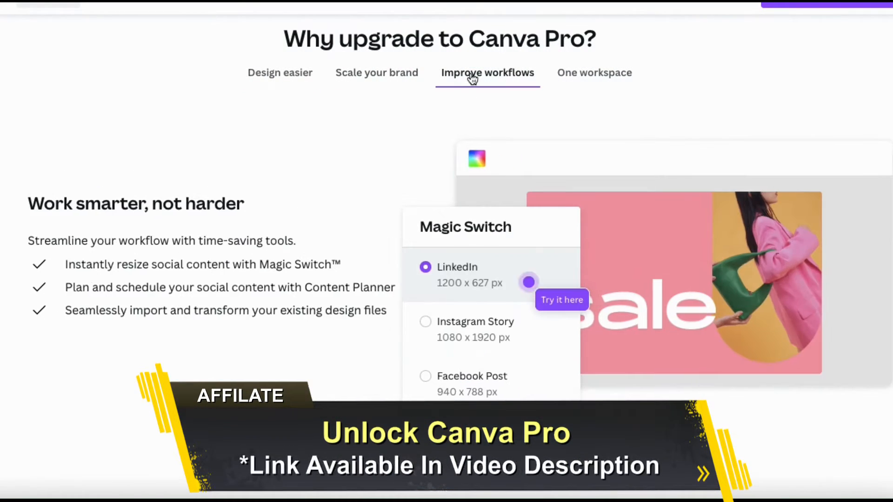
click(594, 73)
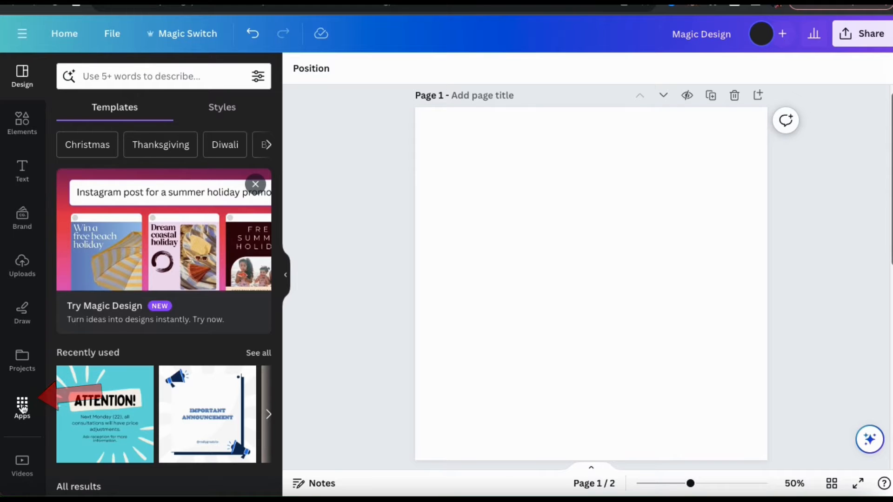
Search the Apps sidebar for 'Magic' and launch the Magic Media app
click(21, 405)
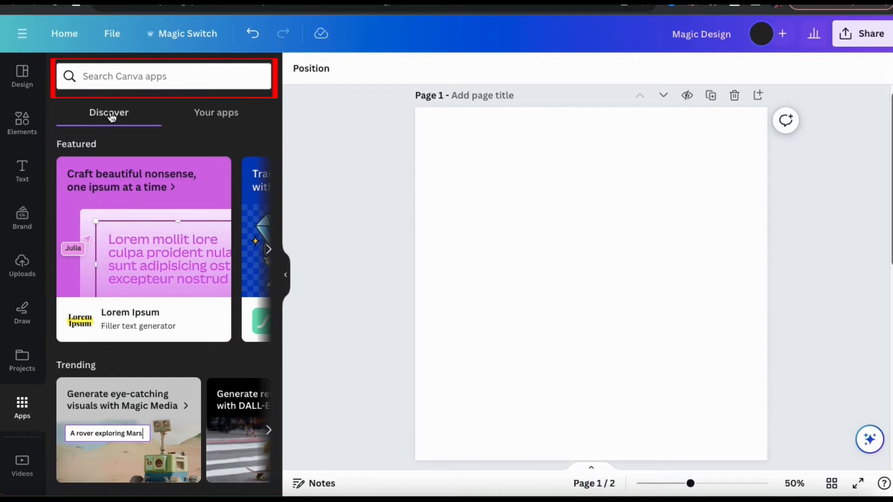
text(Magic)
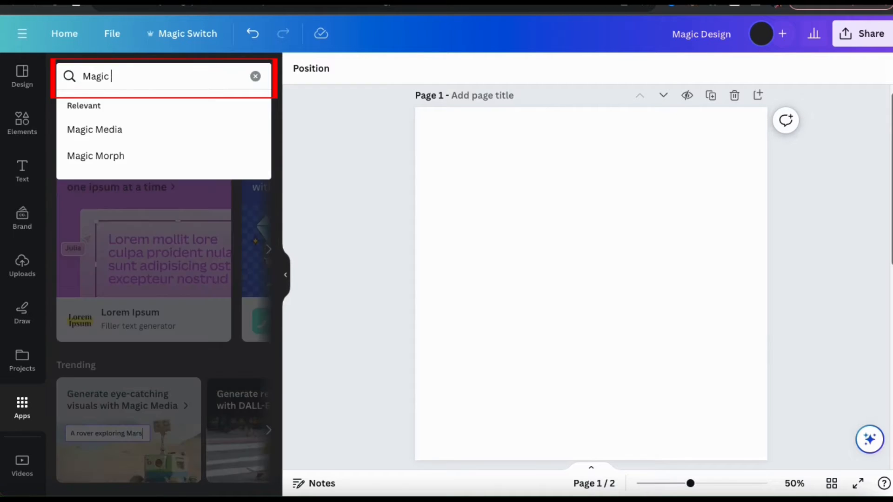
click(95, 129)
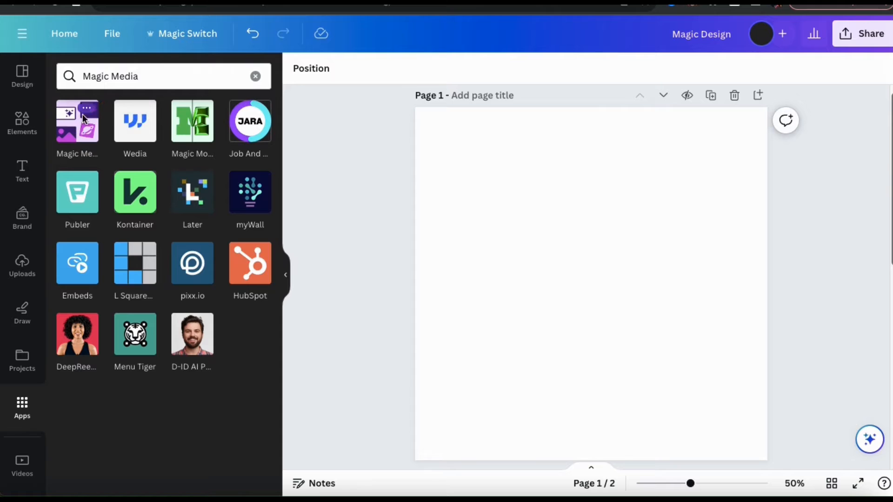
click(77, 120)
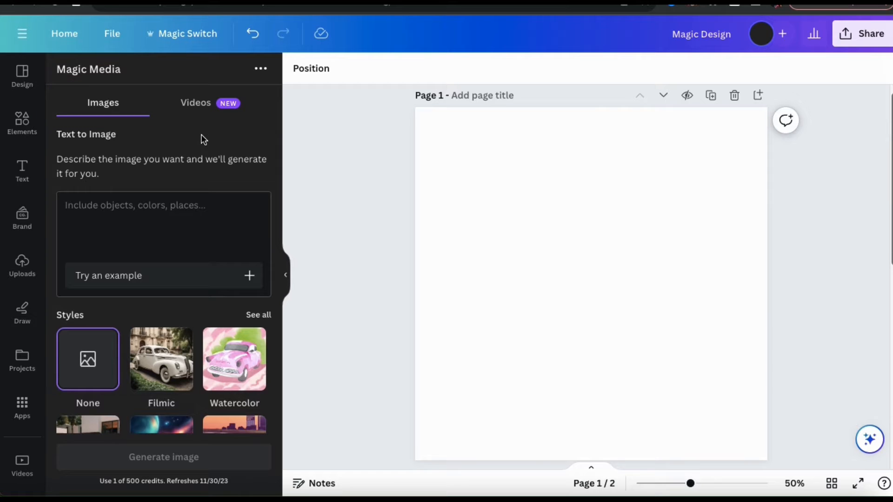
Enter the prompt 'A reindeer running though a dark snowy forest.' in Magic Media's description box
click(164, 228)
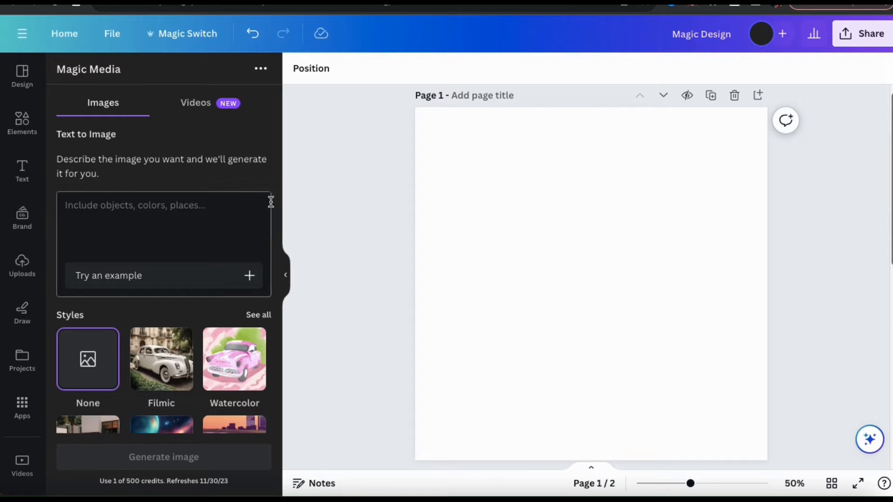
scroll(down, 3)
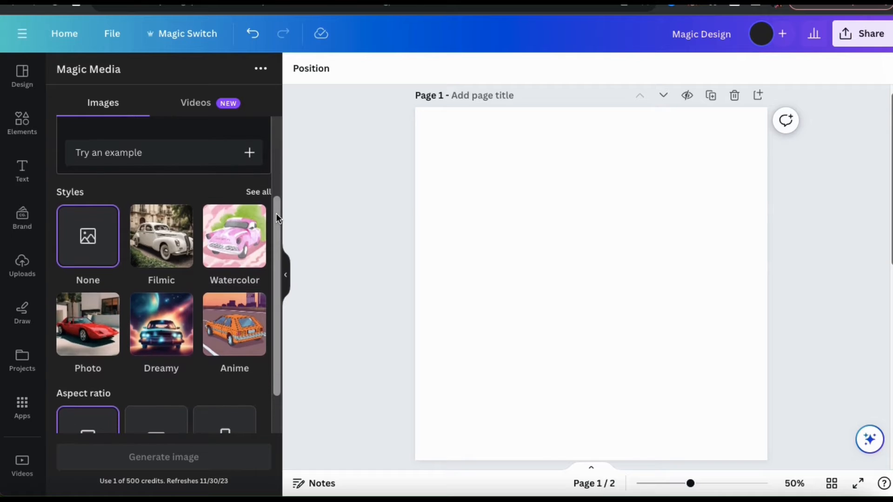
scroll(down, 3)
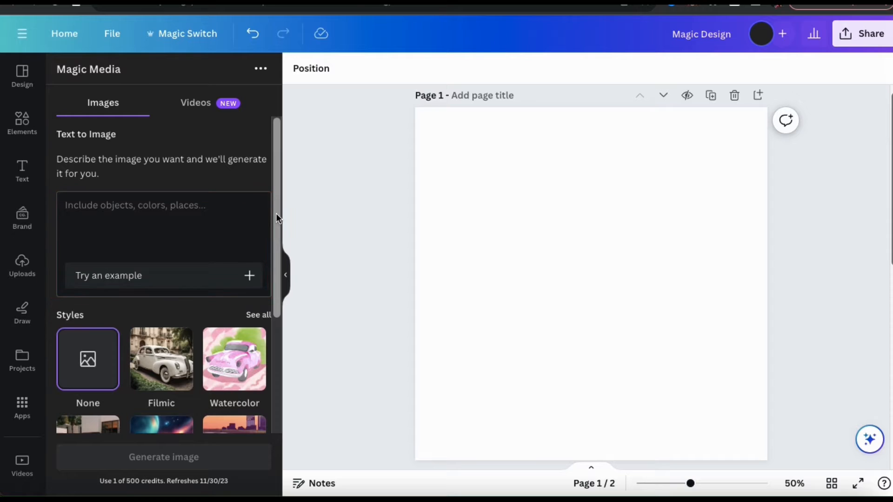
click(163, 228)
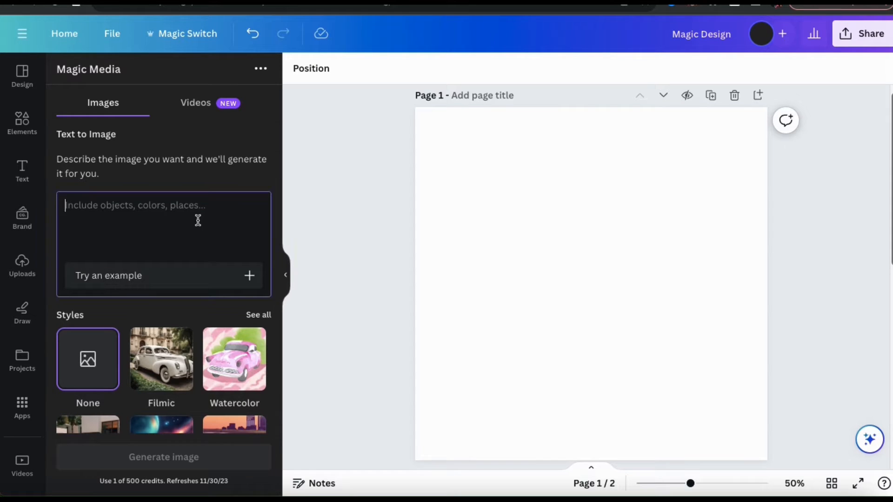
text(A)
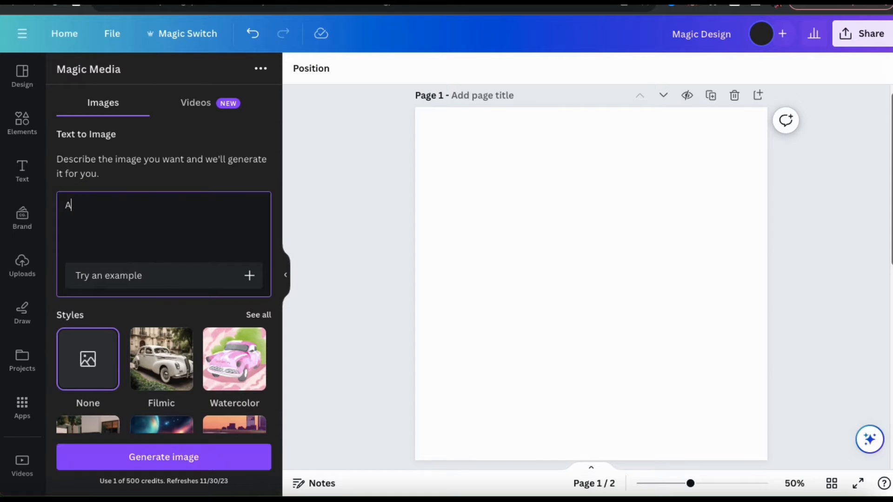
text(reindeer running though a dark sno)
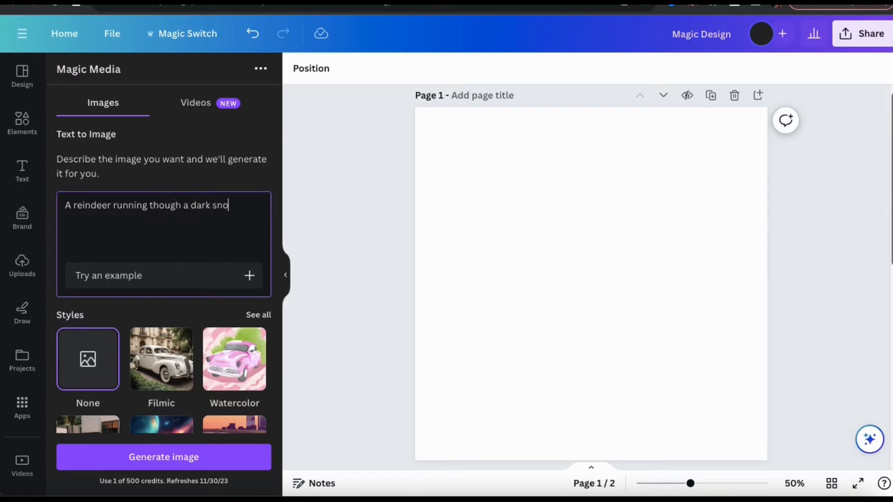
text(wy forest.)
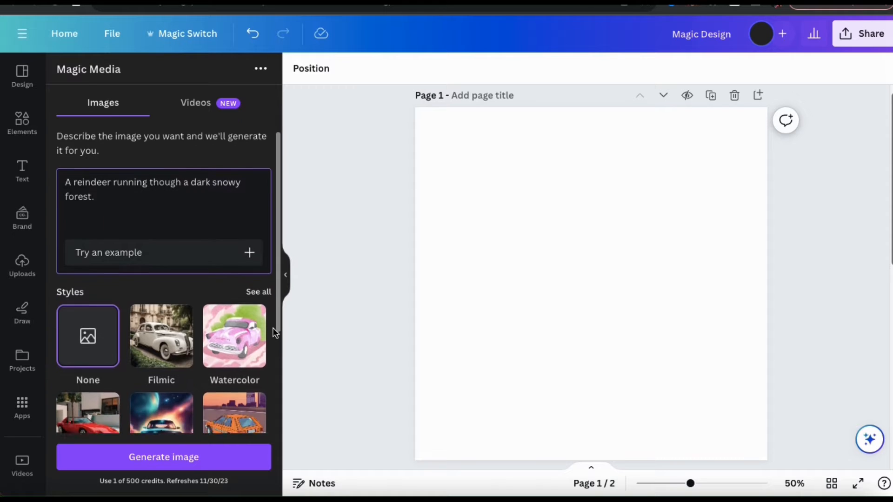
scroll(down, 3)
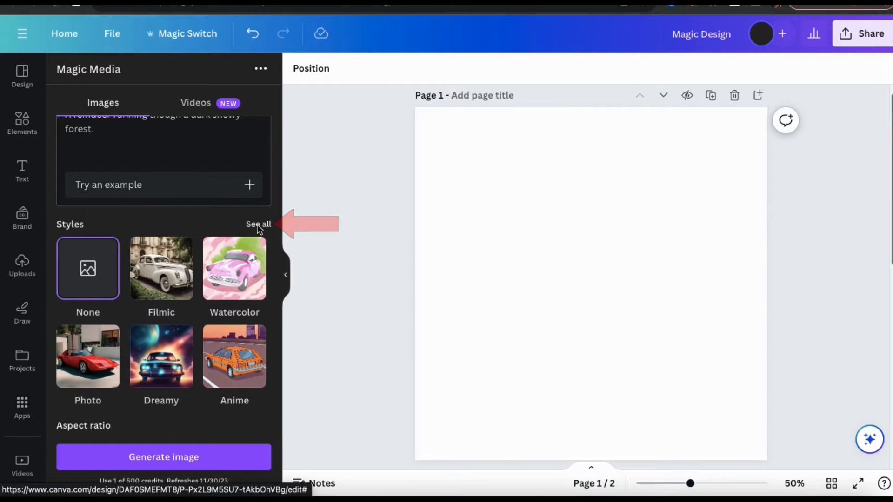
Show the full style gallery and browse the photography, digital art and fine art styles
click(258, 224)
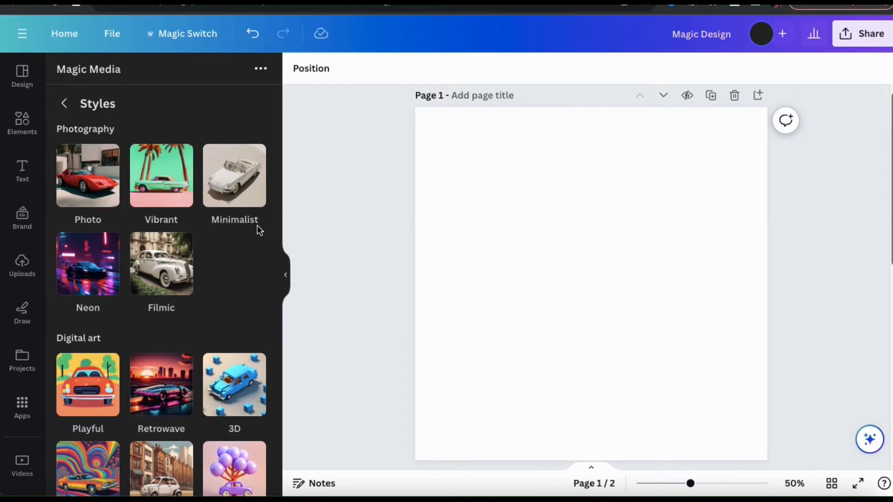
scroll(down, 3)
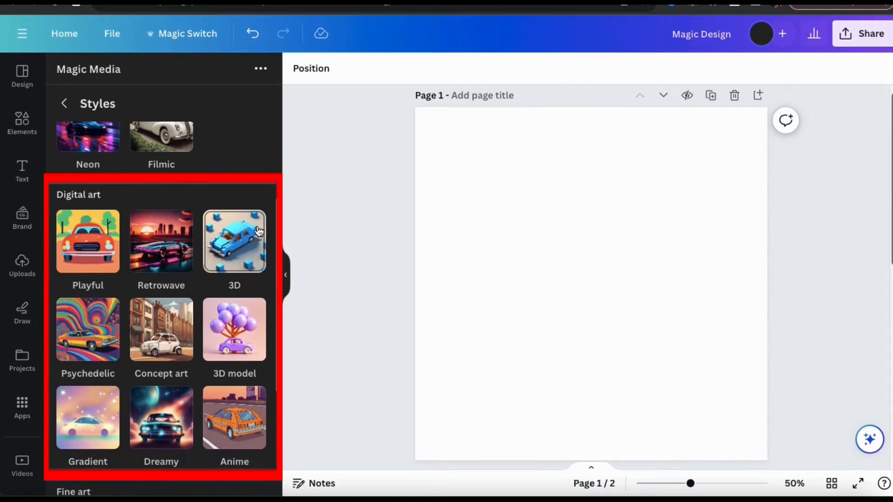
click(234, 241)
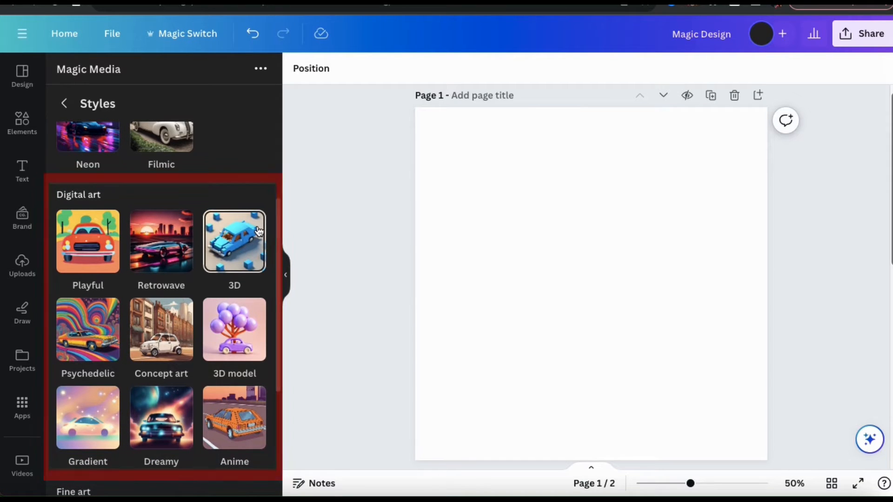
scroll(down, 3)
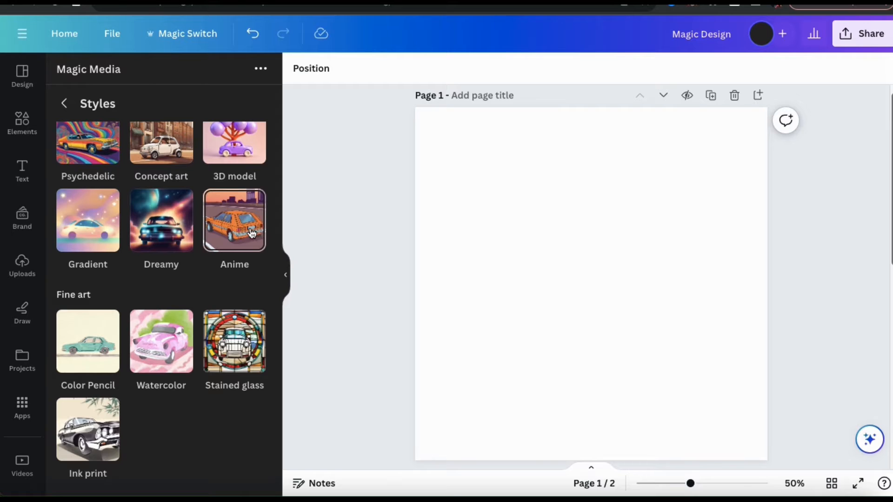
mouse_move(161, 220)
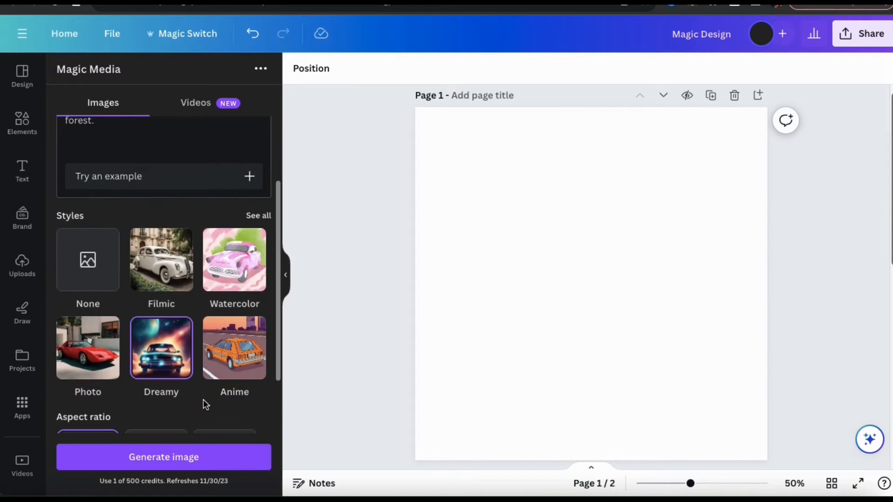
Keep the Dreamy style and choose the Square aspect ratio for the reindeer image
scroll(down, 3)
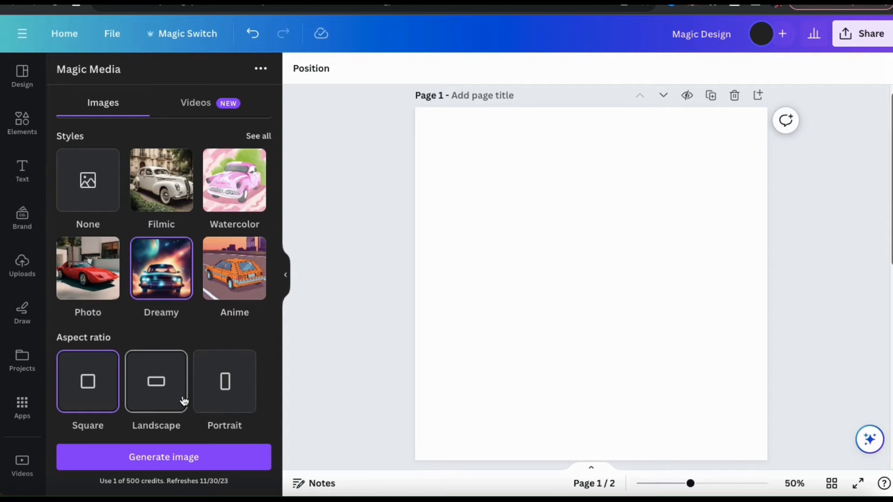
mouse_move(118, 402)
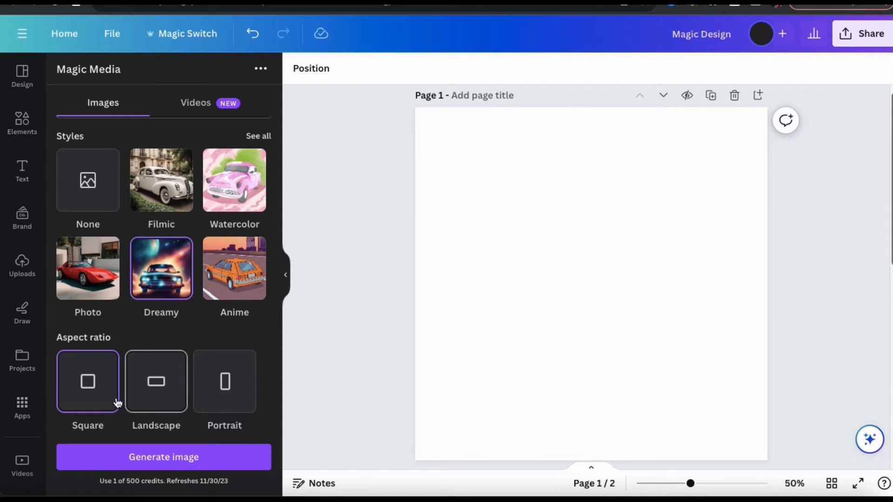
mouse_move(108, 401)
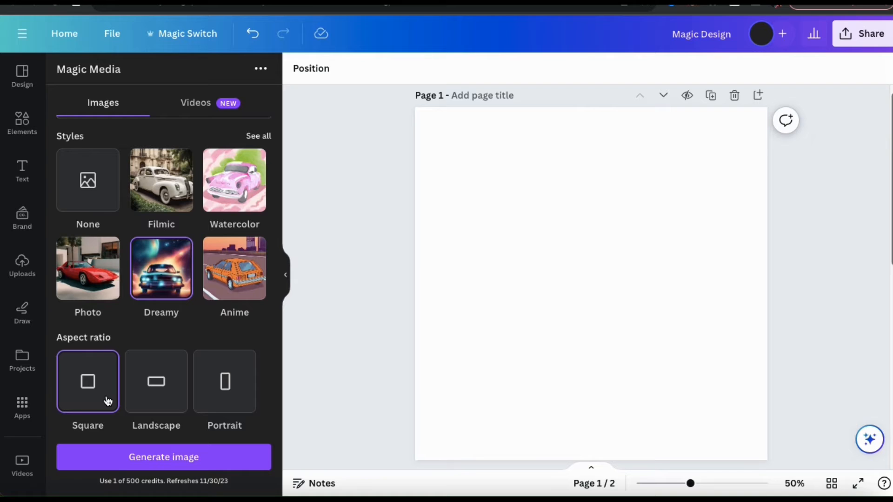
click(87, 381)
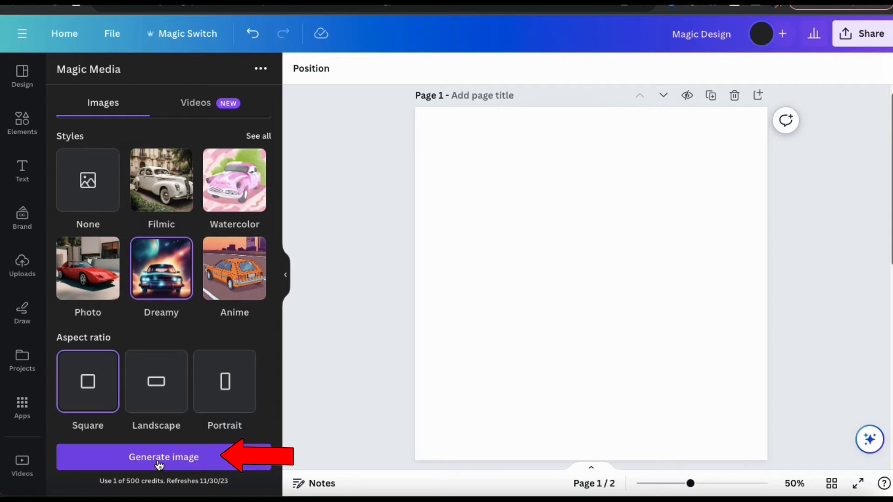
Generate the four dreamy reindeer-in-snowy-forest images
click(163, 456)
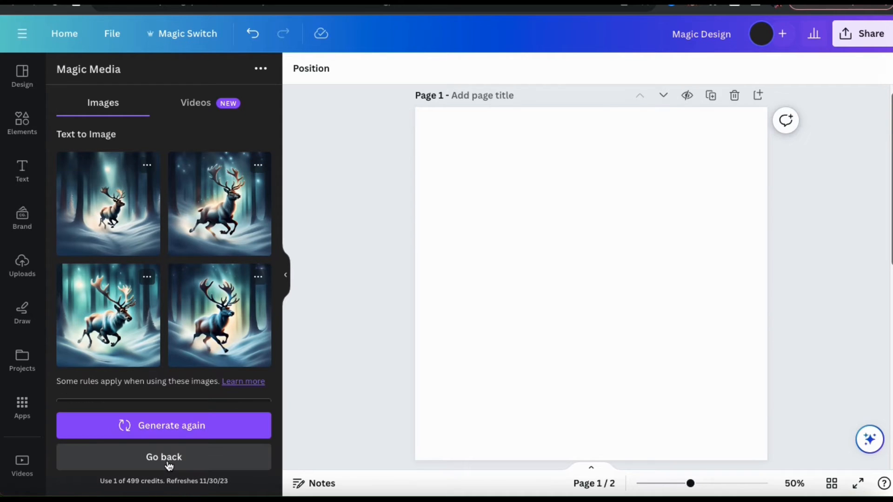
mouse_move(240, 381)
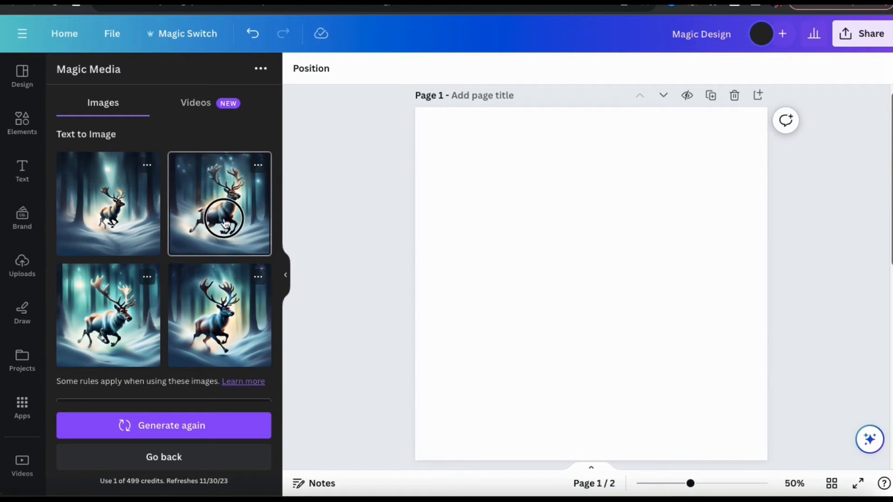
Place the second reindeer image on the page and move the holly sprig to the lower right
click(220, 204)
text(mistletoe)
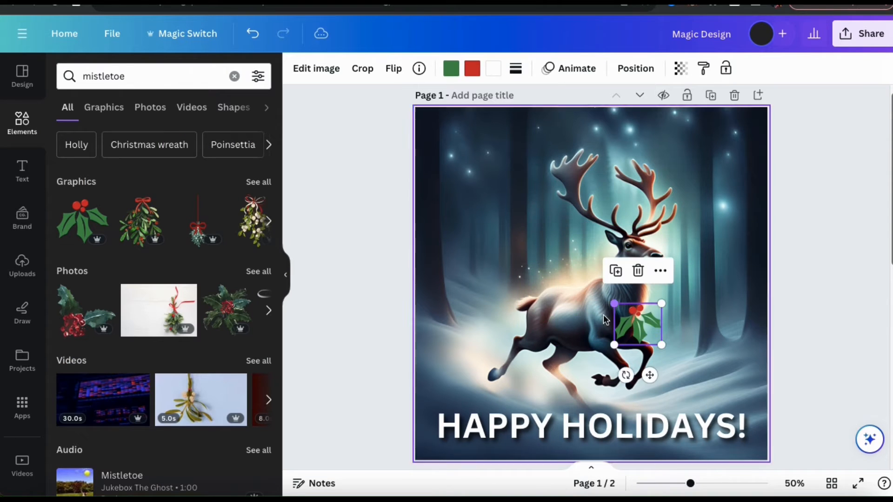
drag(636, 325, 724, 392)
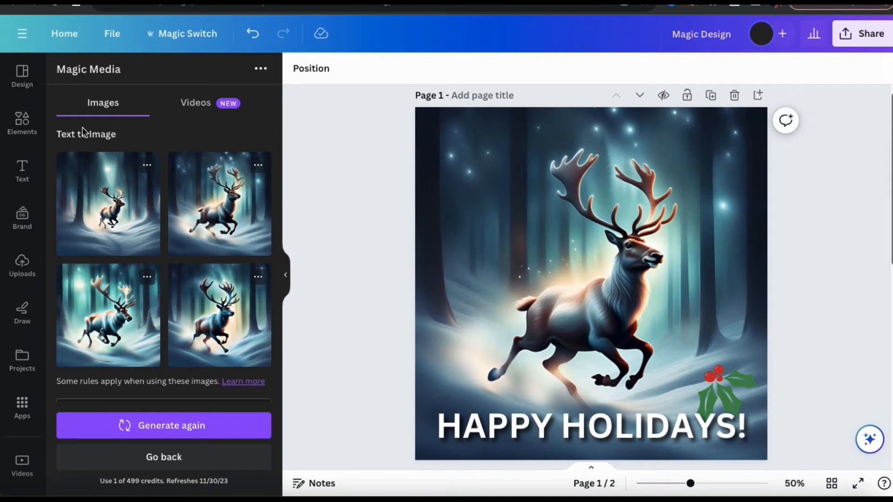
mouse_move(373, 268)
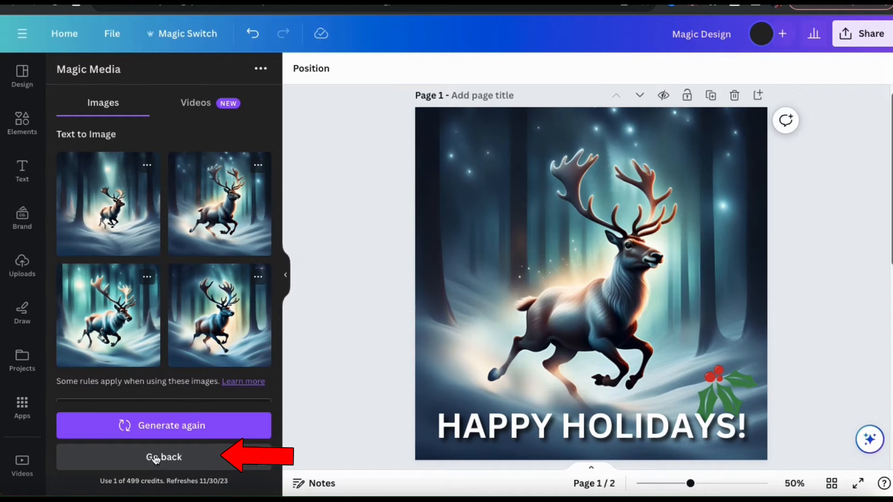
Go back and enter the prompt 'A motorcycle racing down a curvy mountain road.'
click(164, 457)
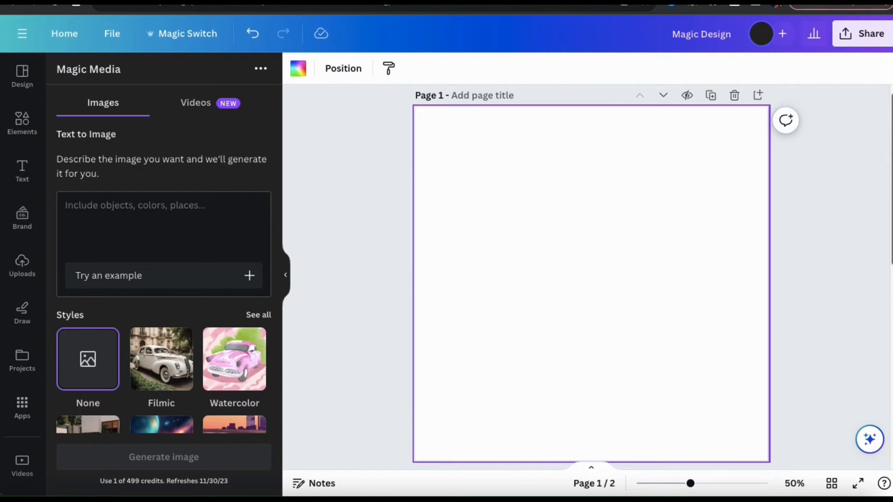
click(164, 234)
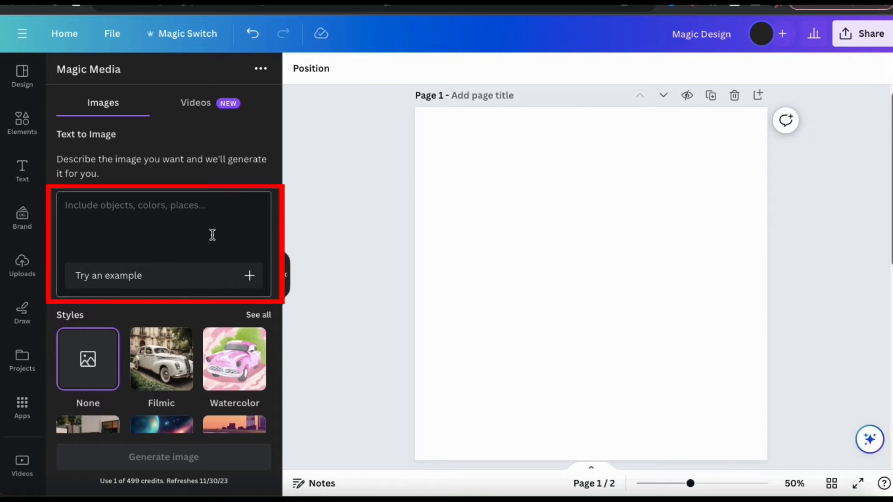
text(A motorcycle rac)
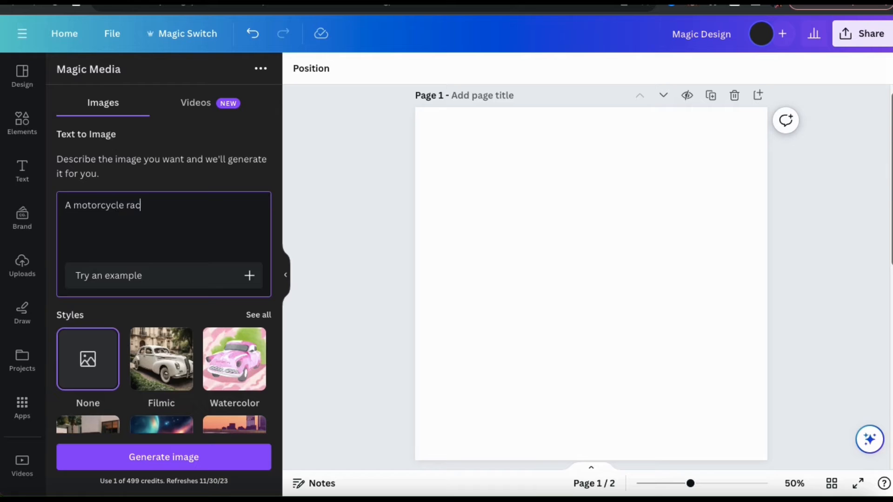
text(ing down a curvy mountain)
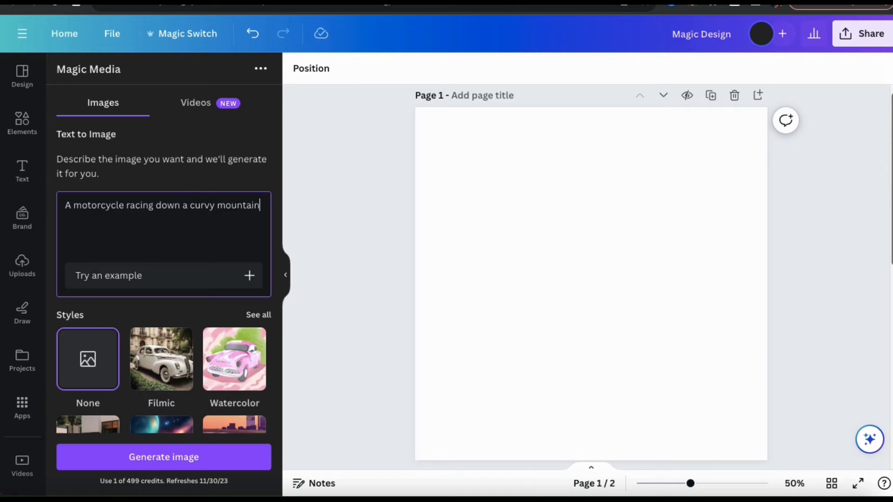
text(road.)
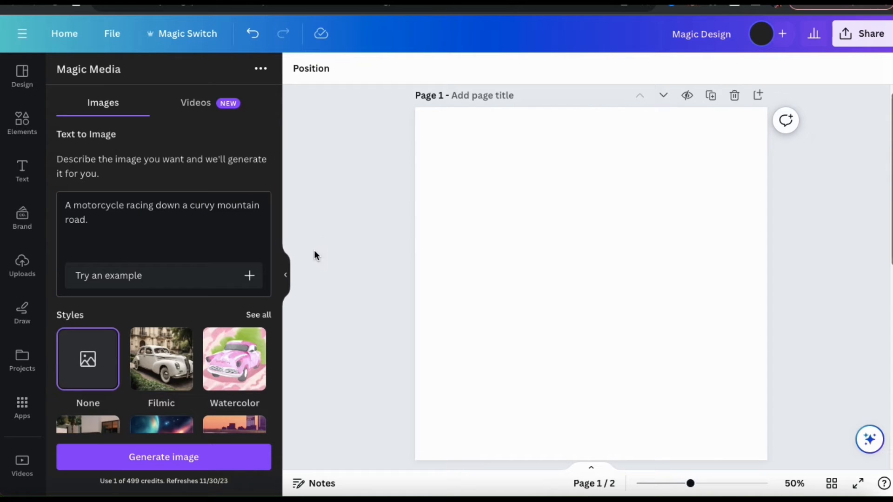
scroll(down, 3)
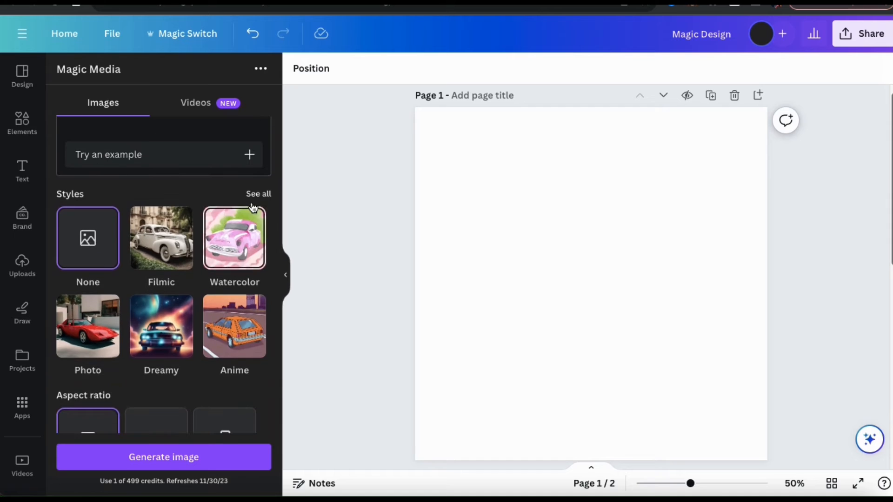
Pick the Neon style from the full gallery and generate the motorcycle images
click(257, 194)
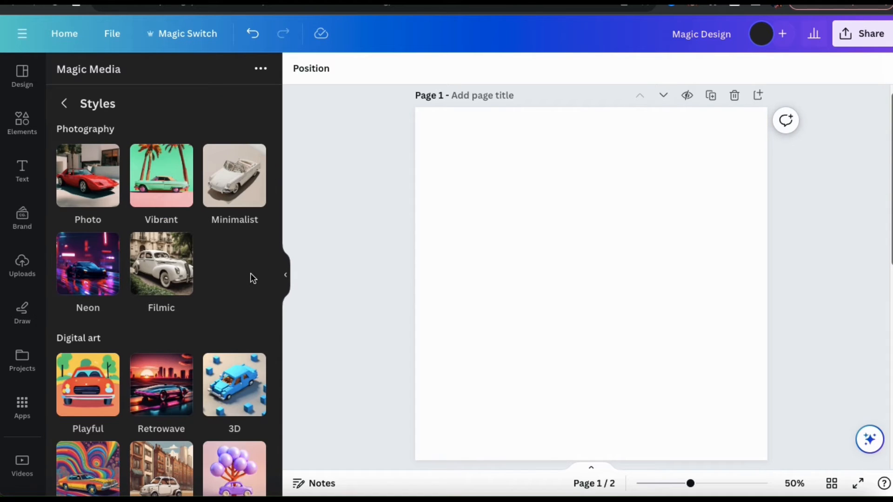
mouse_move(87, 264)
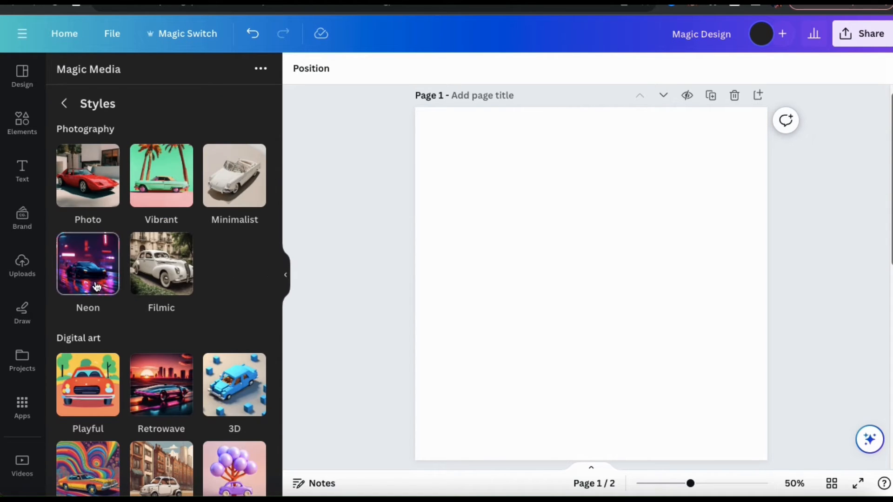
mouse_move(96, 282)
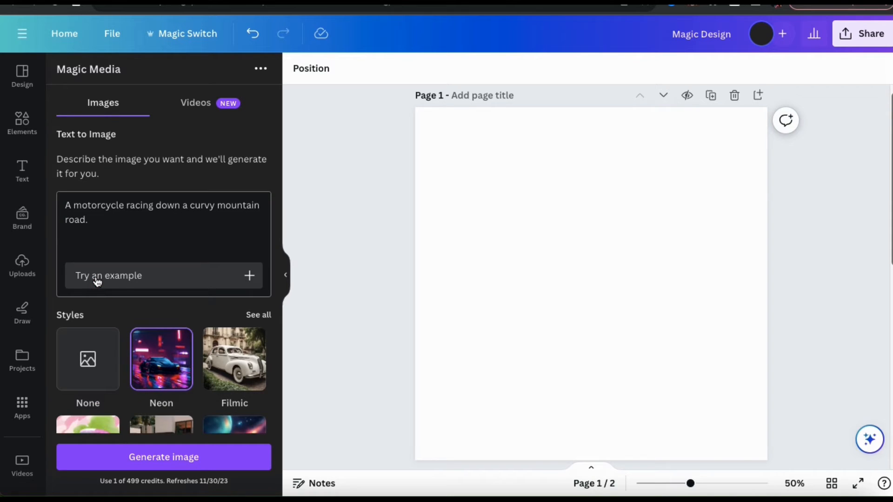
mouse_move(110, 307)
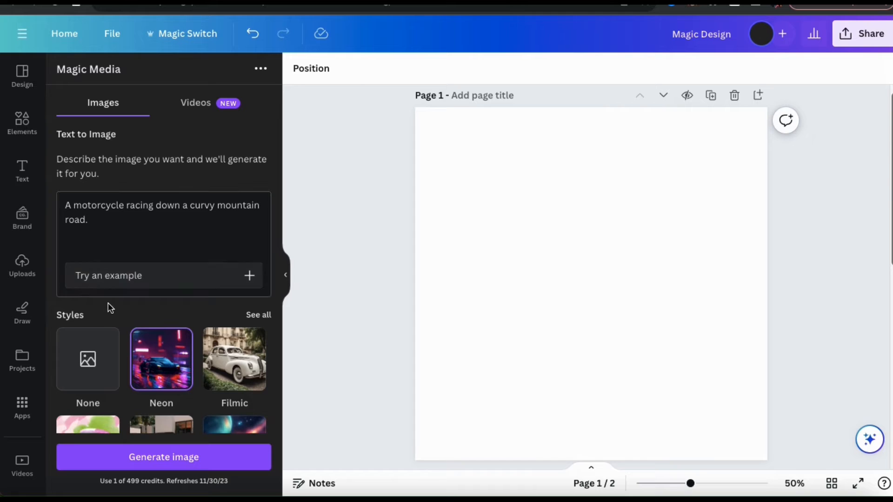
scroll(down, 3)
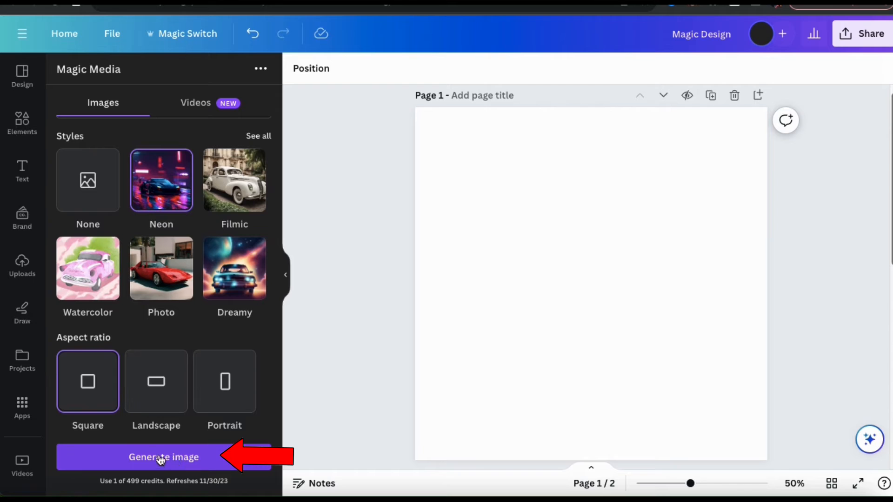
click(163, 456)
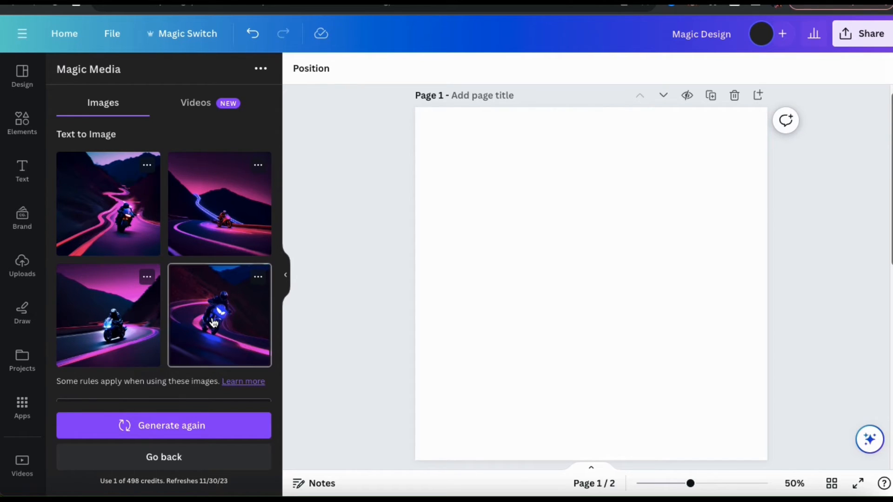
Add the fourth neon motorcycle image and set it as the page background
click(219, 315)
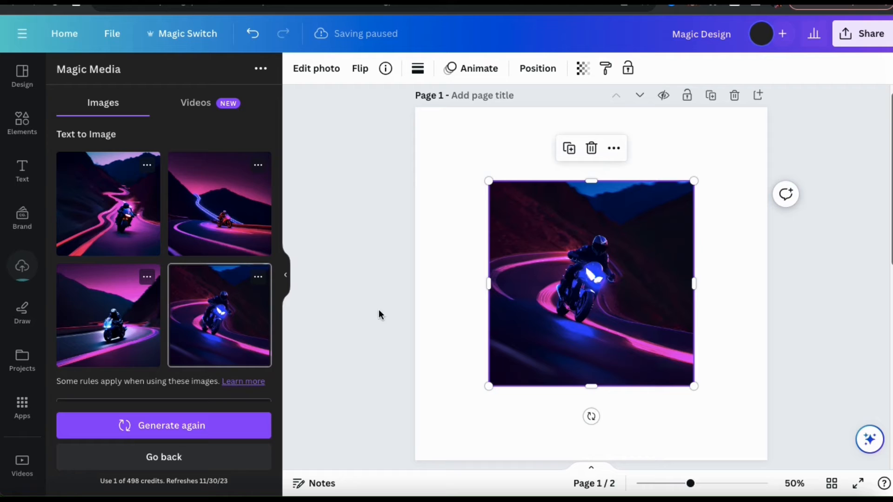
right_click(591, 282)
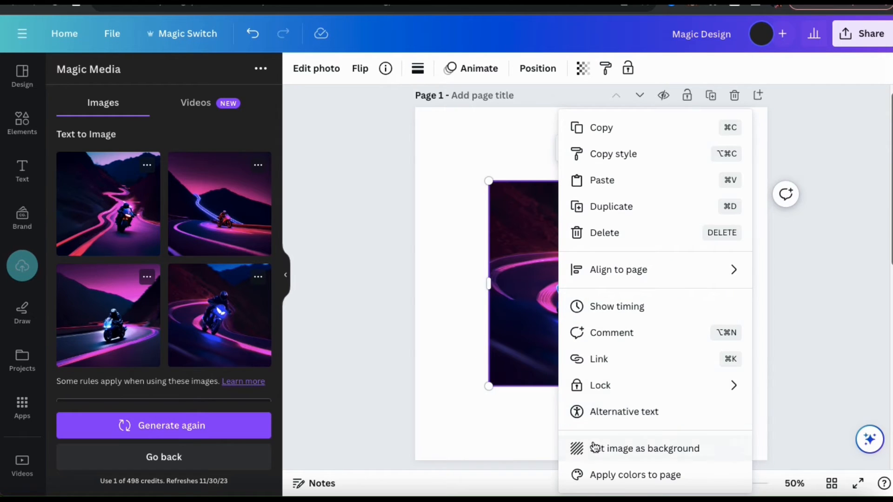
click(644, 448)
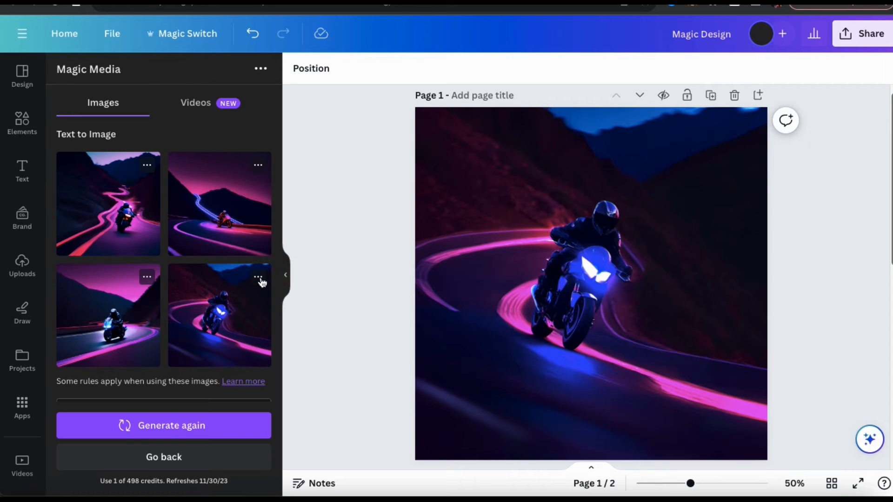
click(257, 277)
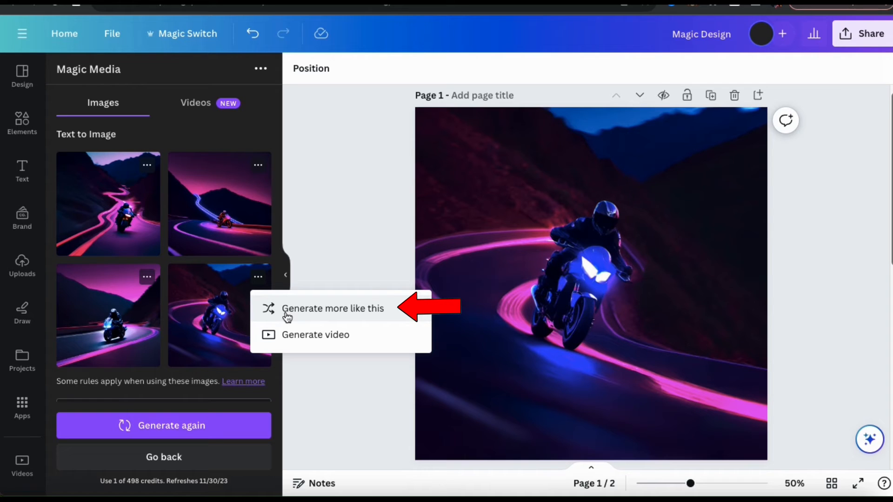
mouse_move(299, 348)
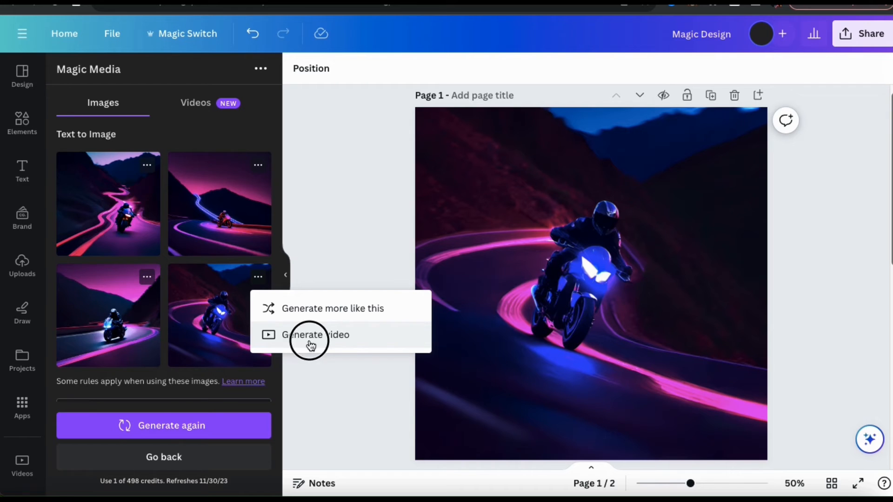
Generate a short video from the neon motorcycle image and review the result on the page
click(315, 335)
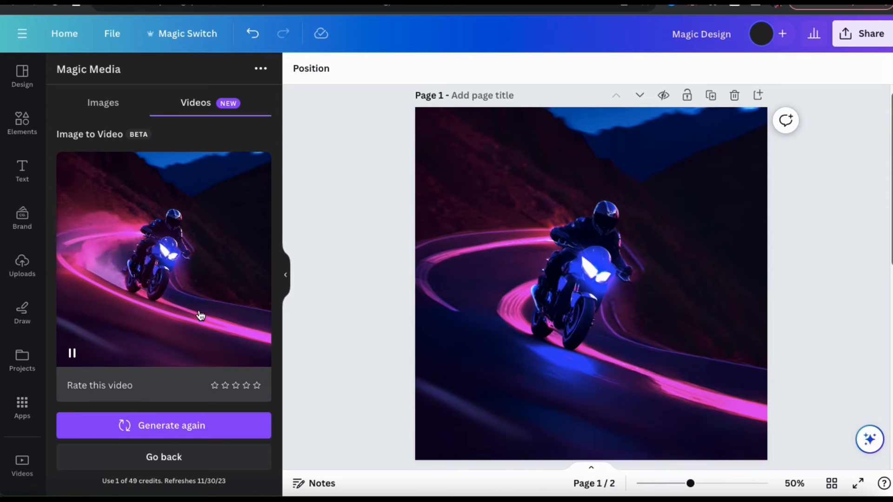
click(591, 285)
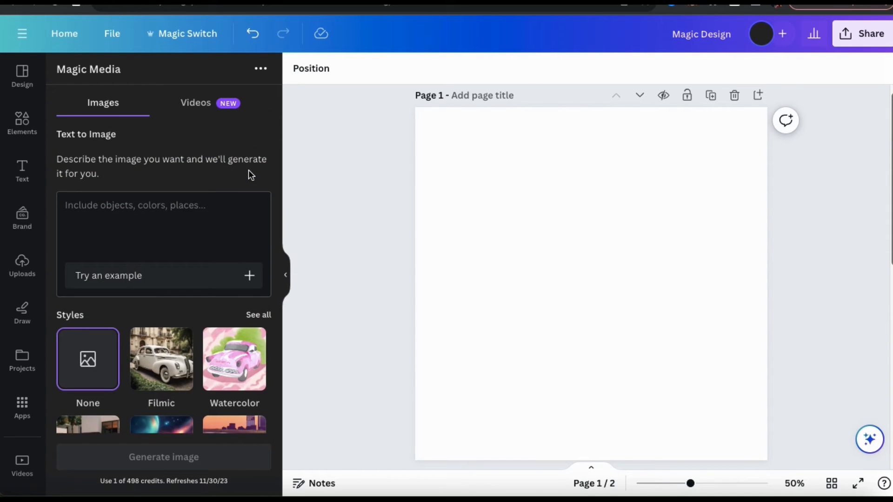
mouse_move(217, 124)
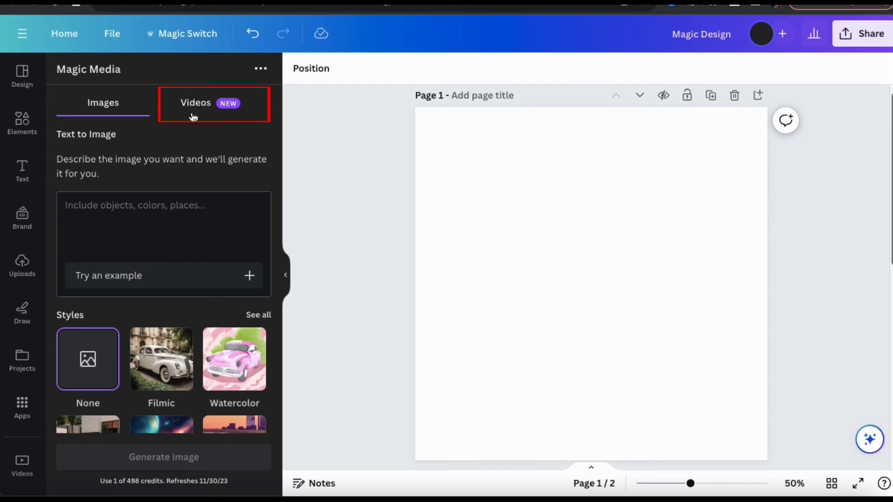
Generate a text-to-video clip from 'In the ocean with colorful fish and coral reef.'
click(195, 103)
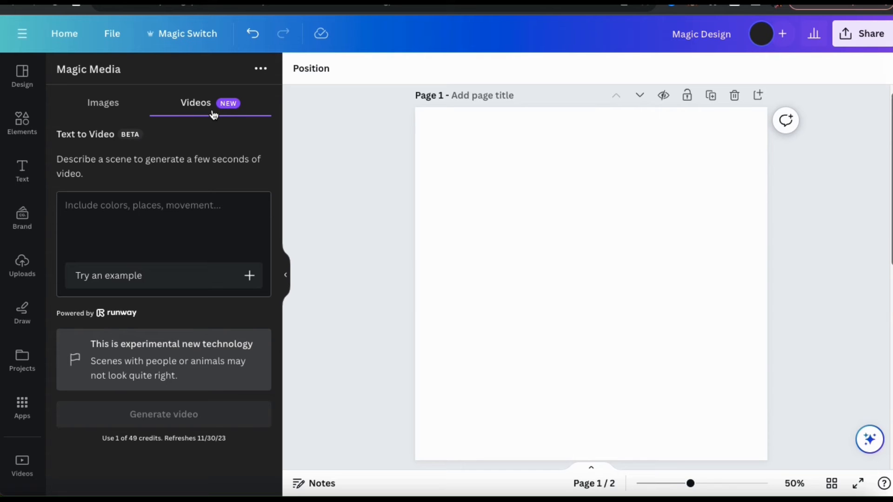
mouse_move(232, 143)
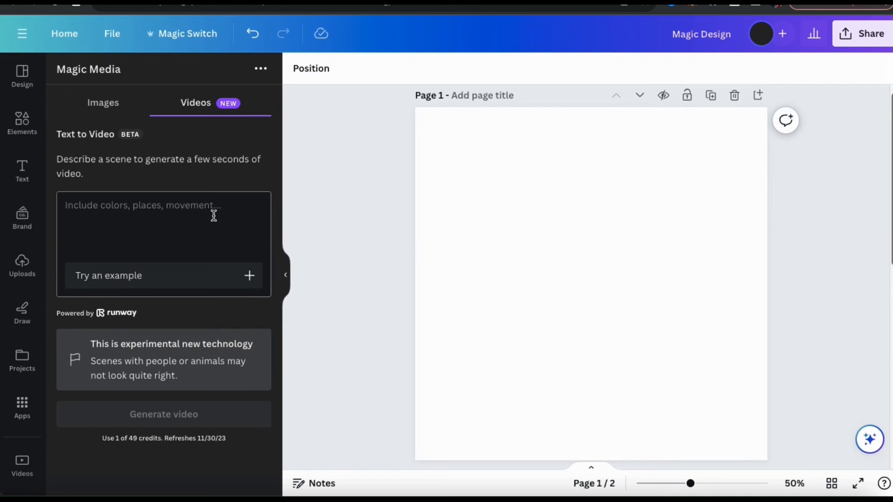
click(163, 414)
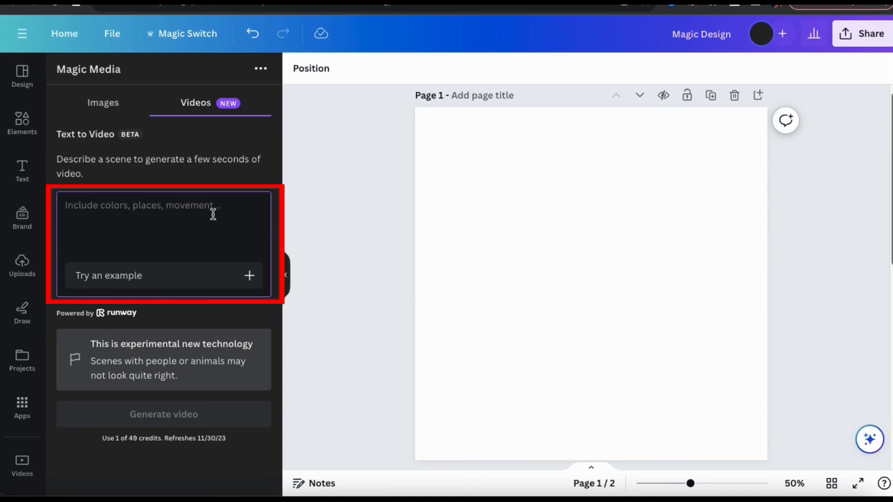
click(164, 228)
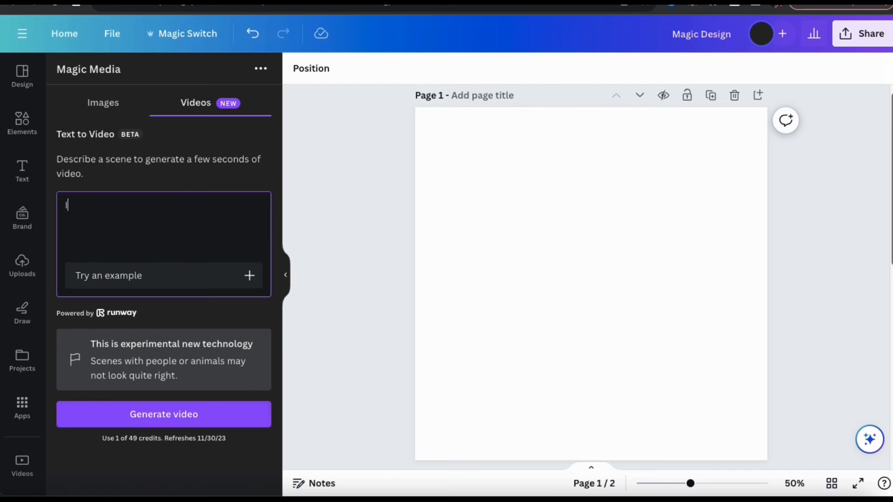
text(In the ocean with colorful)
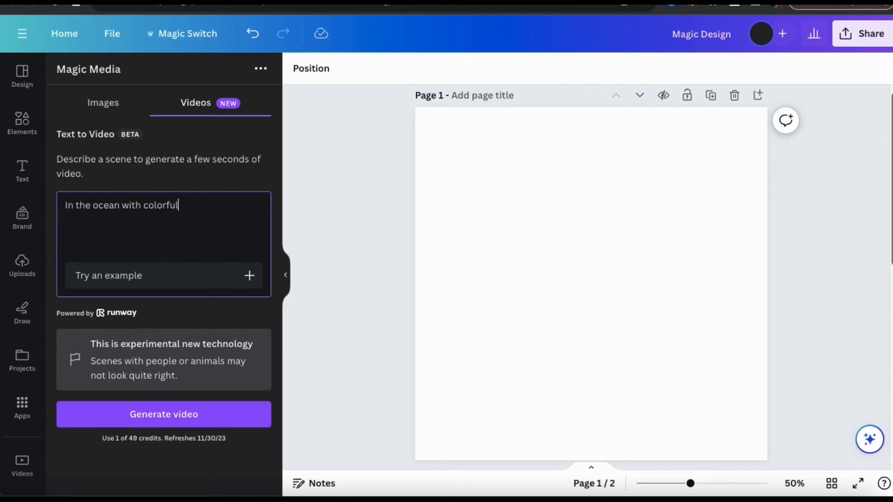
text(fish and)
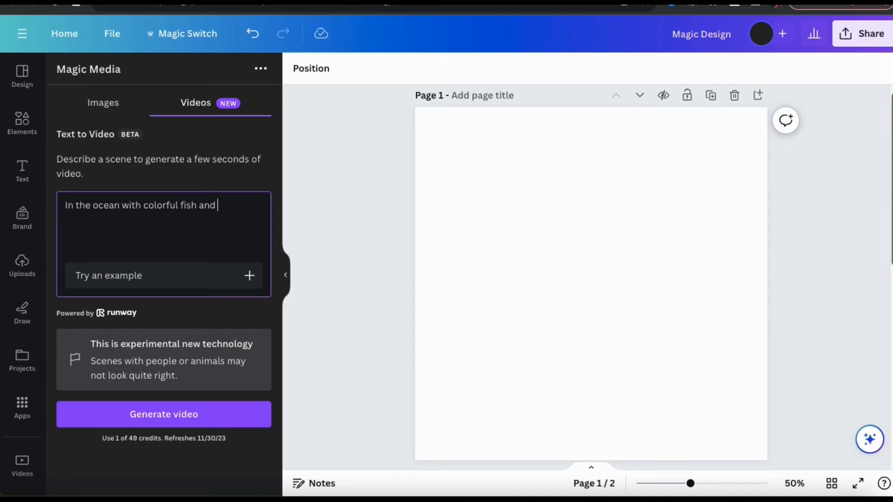
text(coral reef.)
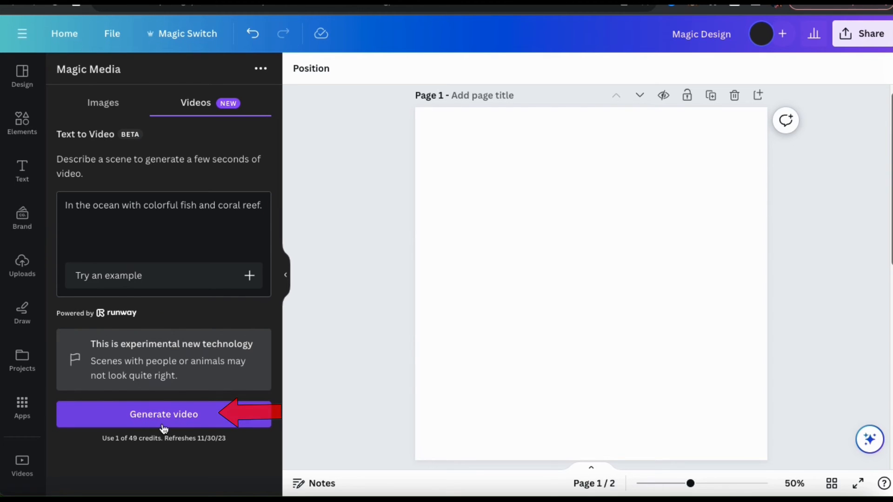
click(163, 414)
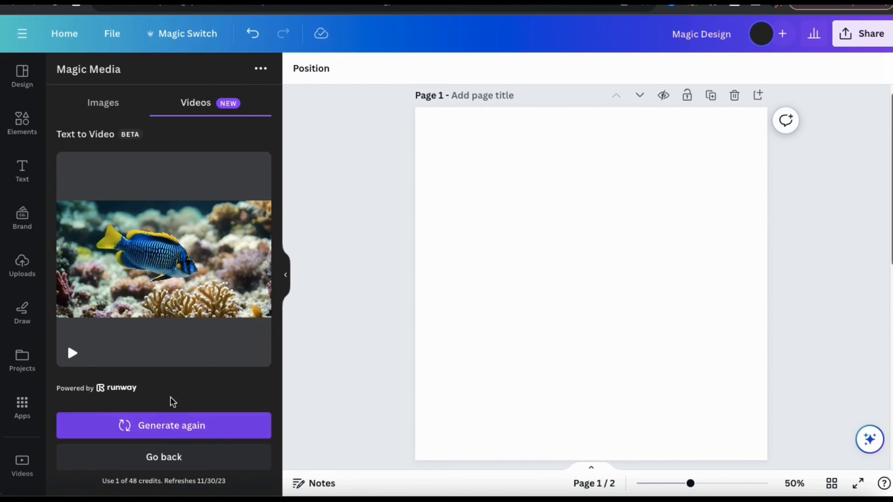
Preview the fish clip, set it as the page background, then go back to an empty video prompt
click(73, 354)
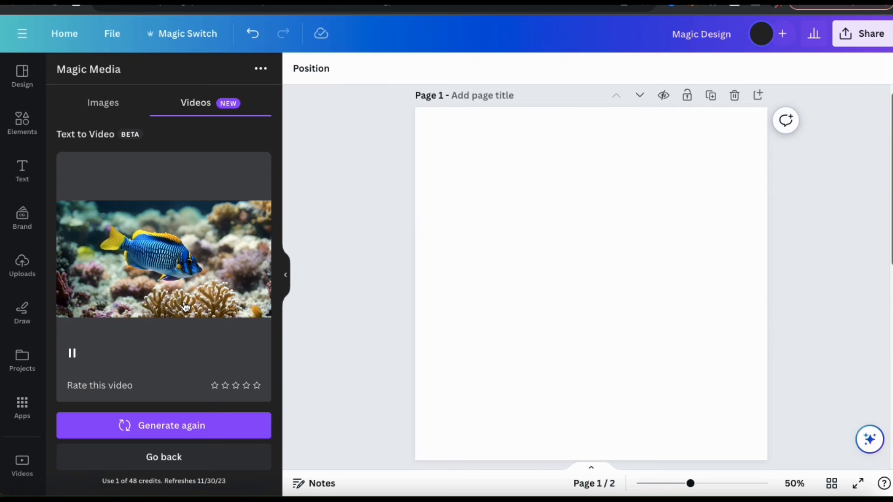
right_click(591, 283)
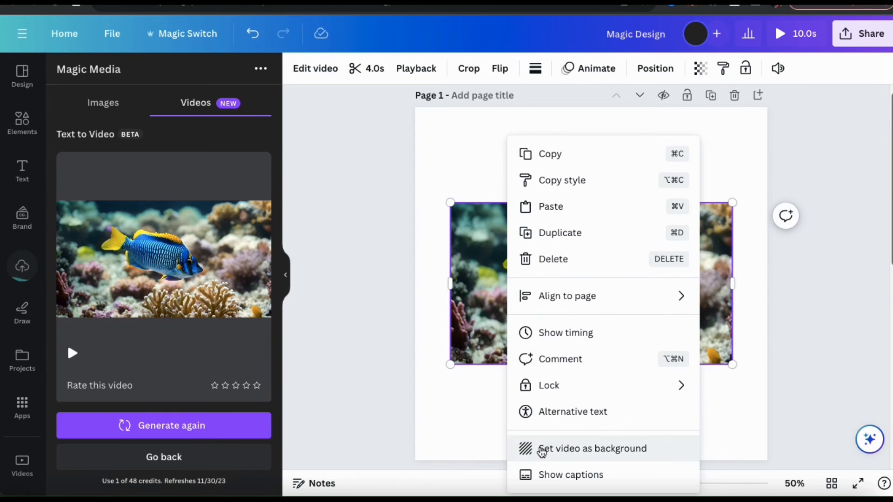
click(591, 448)
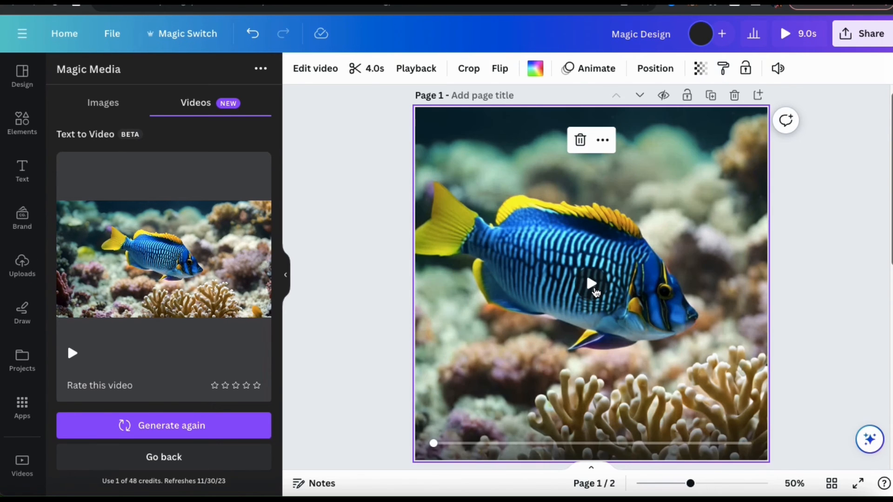
click(590, 283)
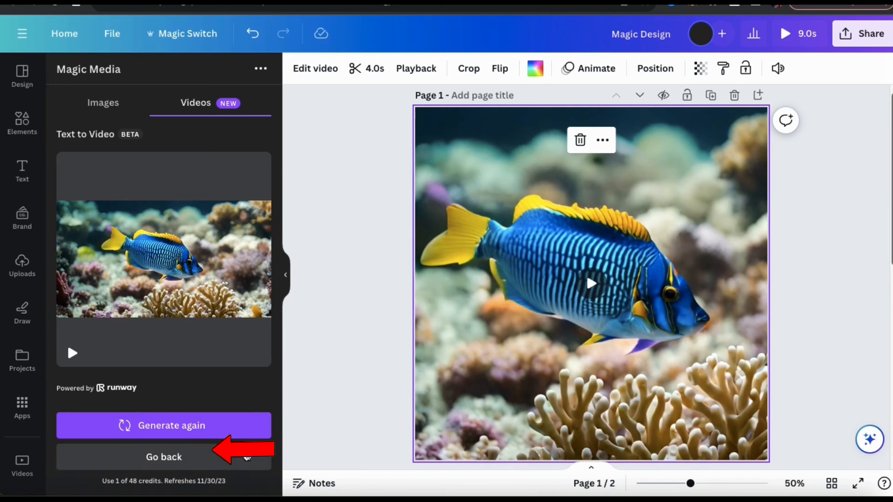
click(164, 456)
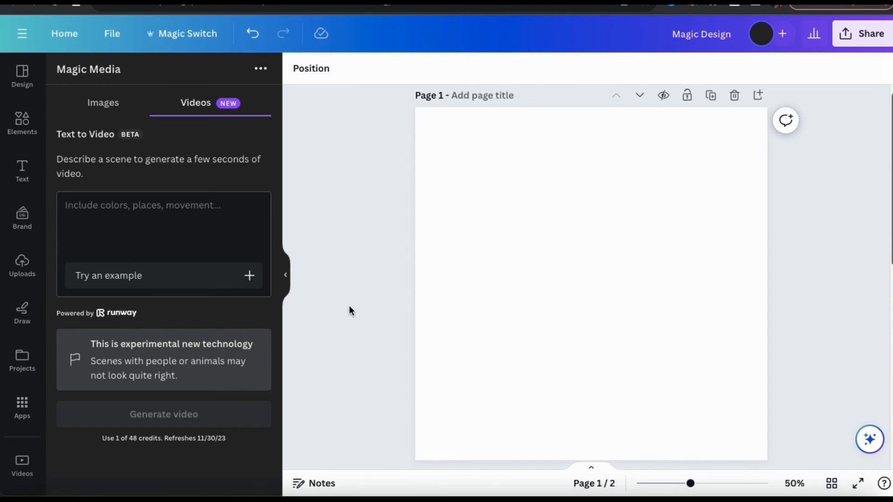
Generate a video from 'An enchanting castle full of mystery and wonder.' and play it on the page
click(164, 228)
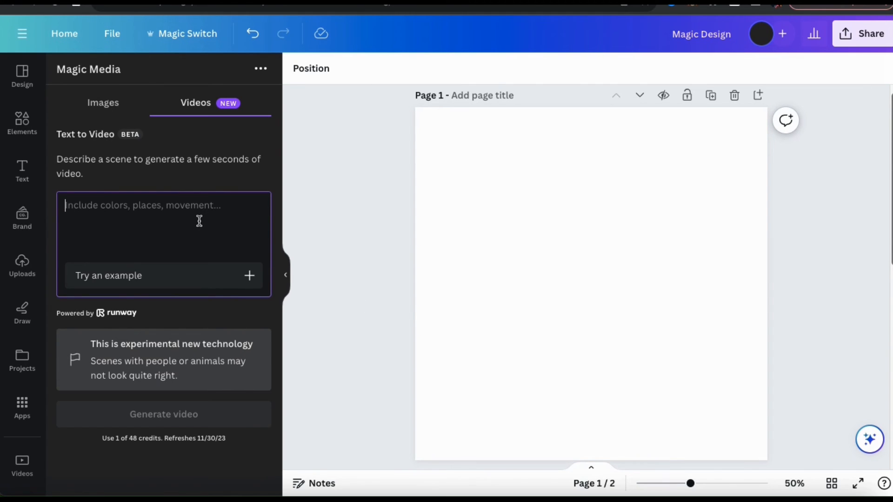
text(An enchanting castle full of mystery a)
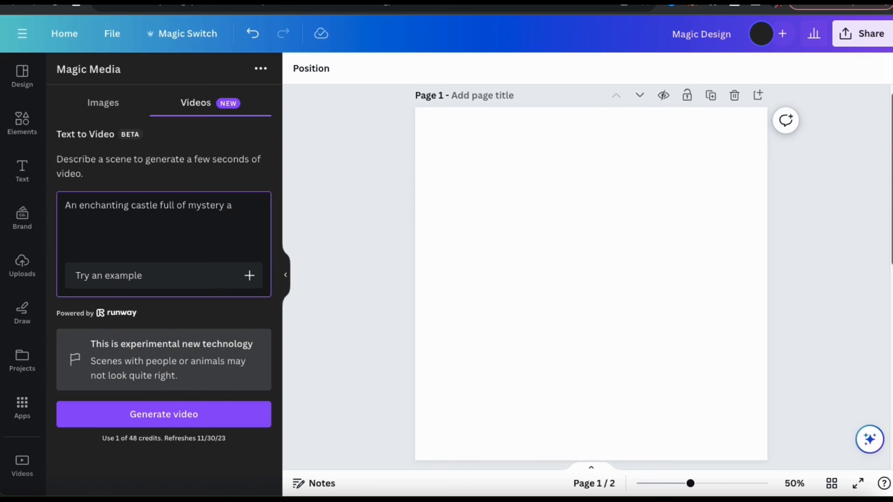
text(nd wonder.)
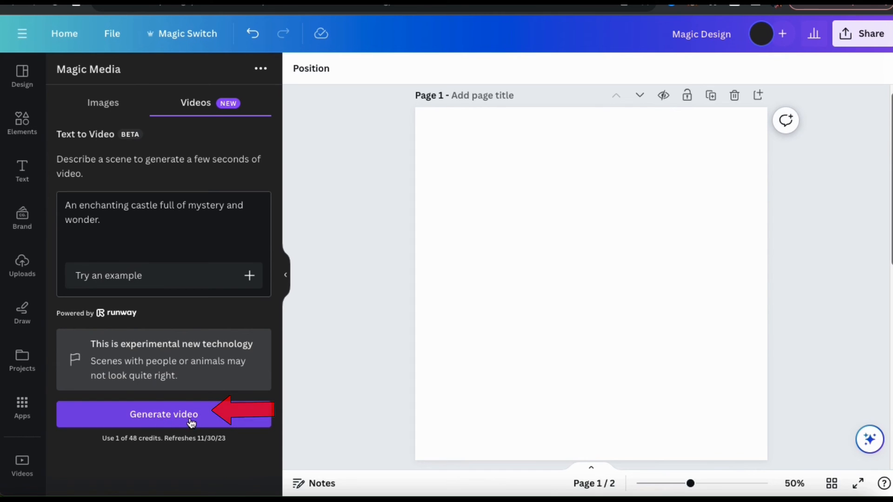
click(163, 413)
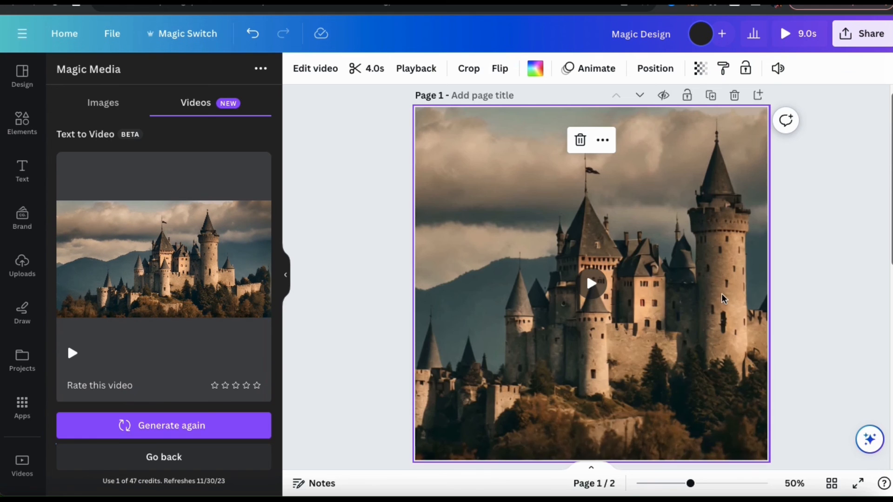
click(590, 283)
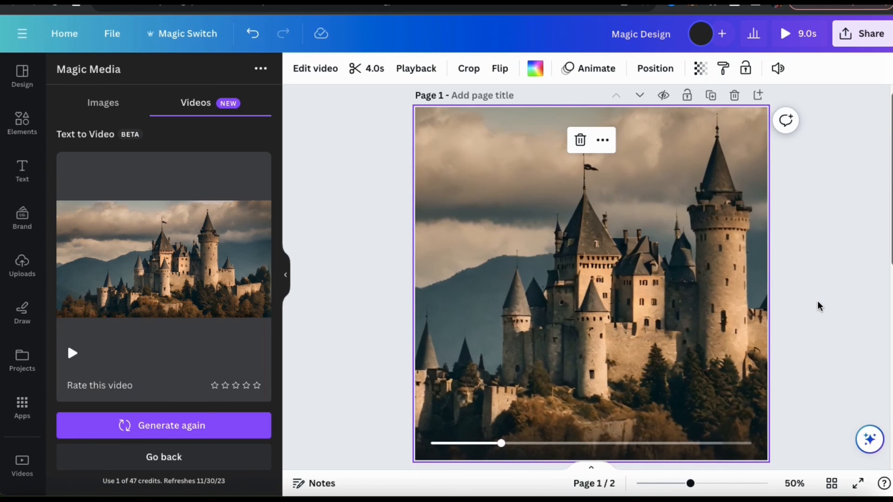